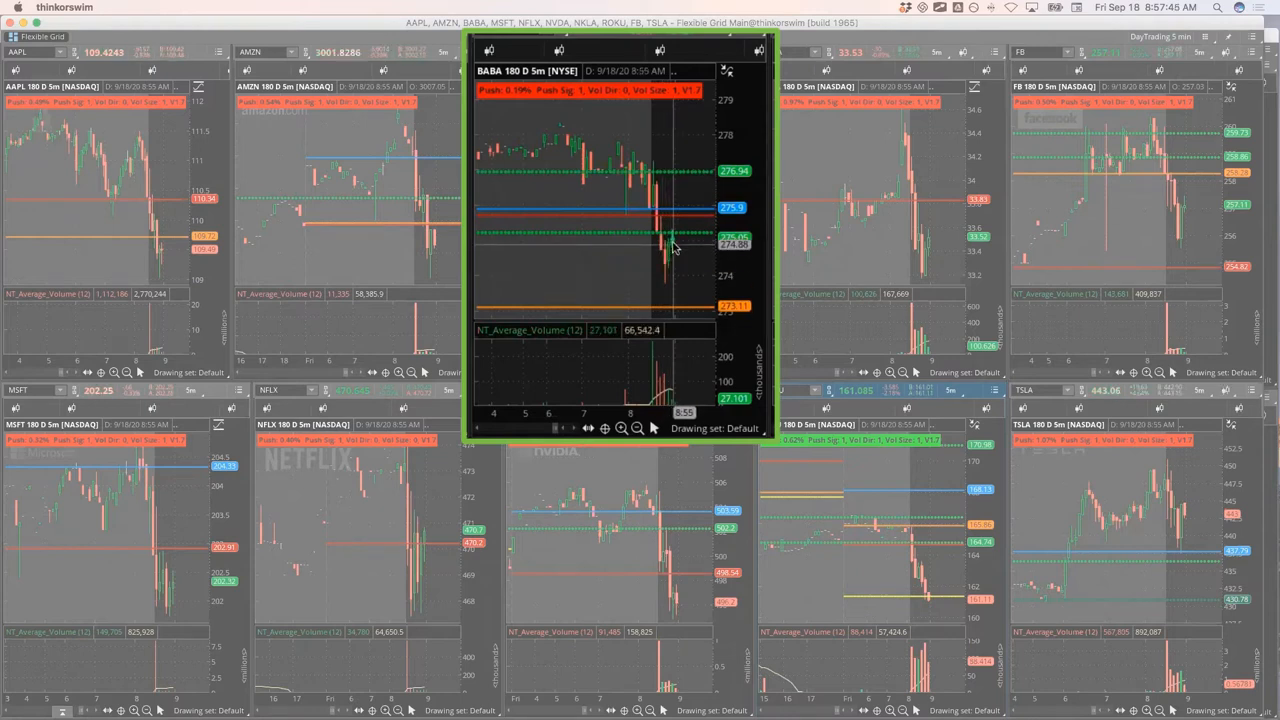
mouse_move(672, 240)
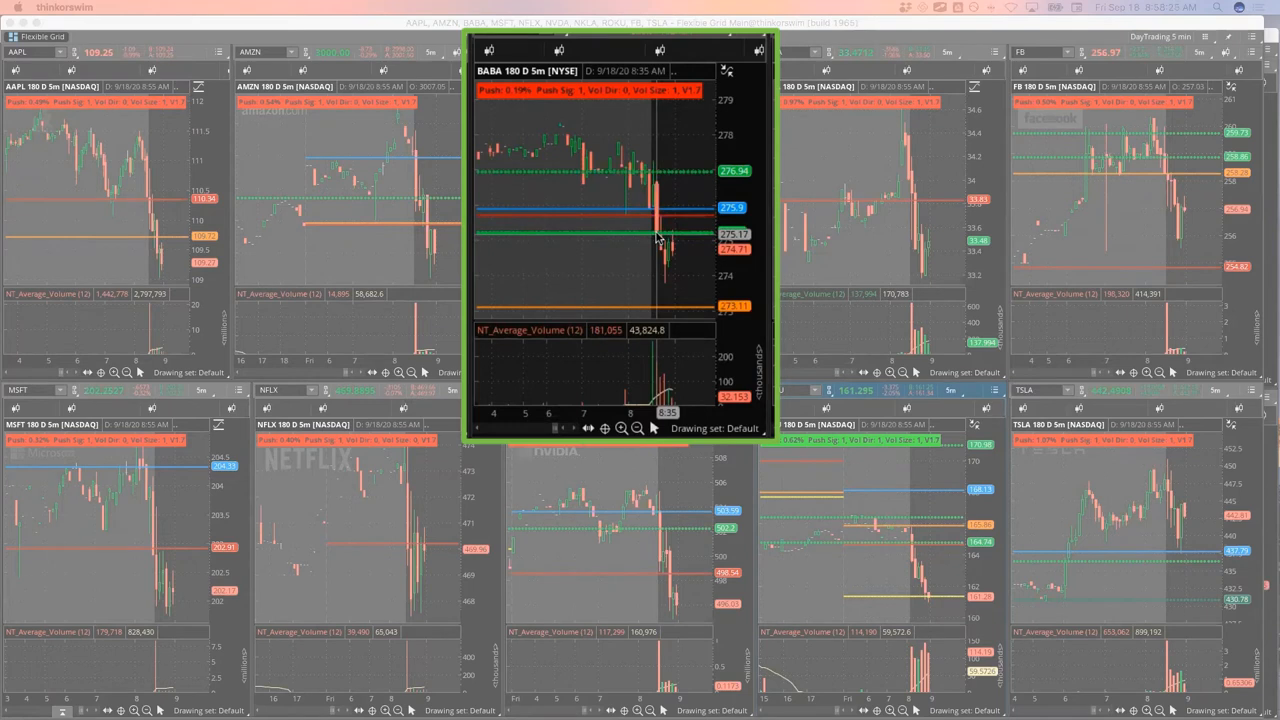
mouse_move(658, 235)
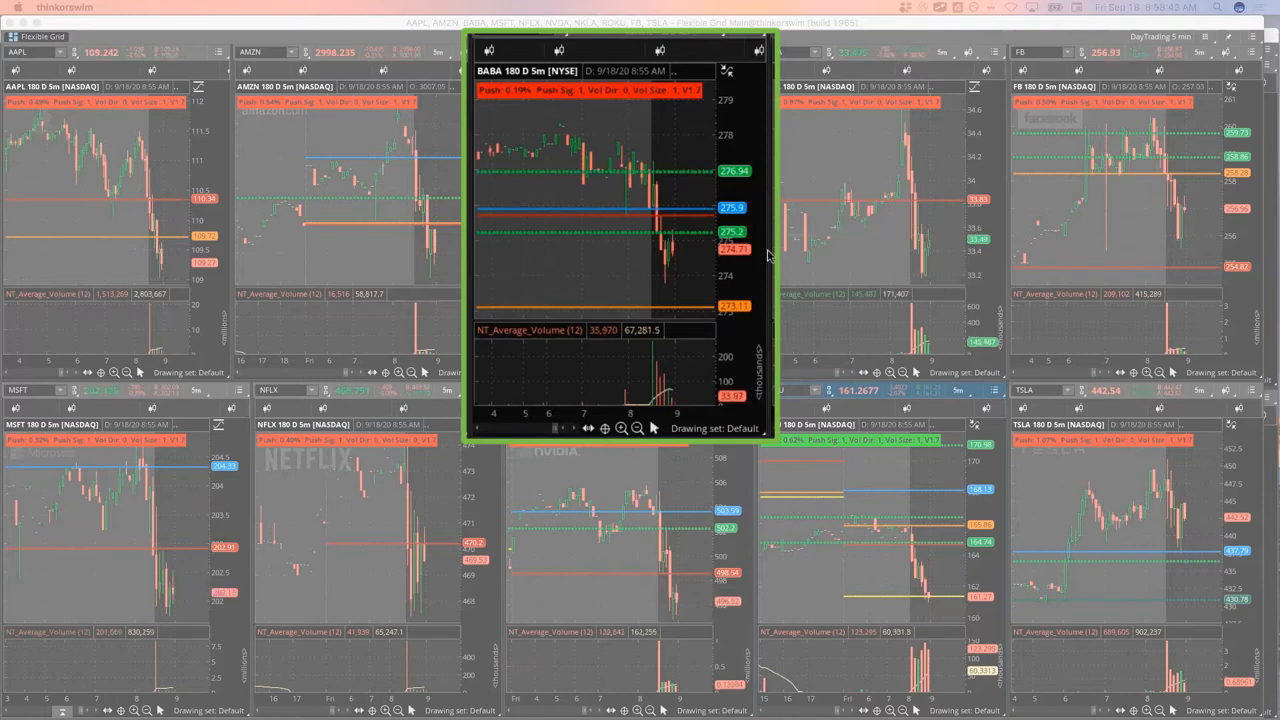
mouse_move(897, 231)
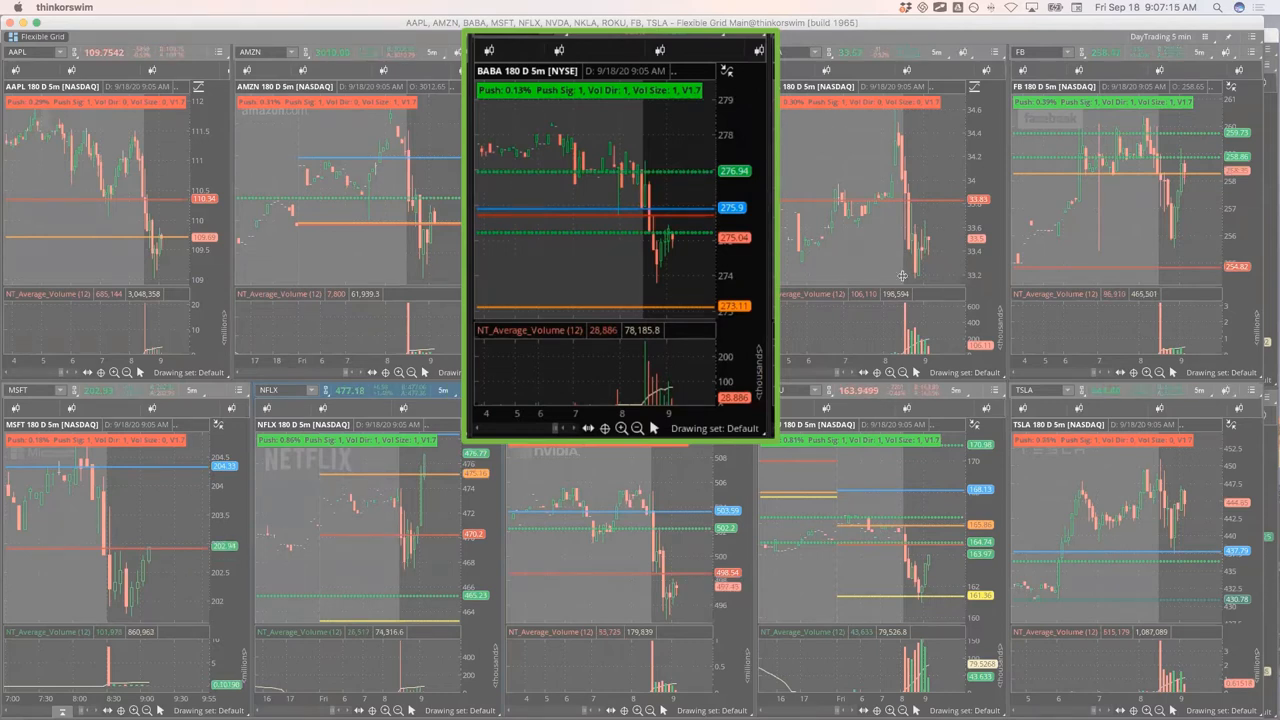
mouse_move(667, 250)
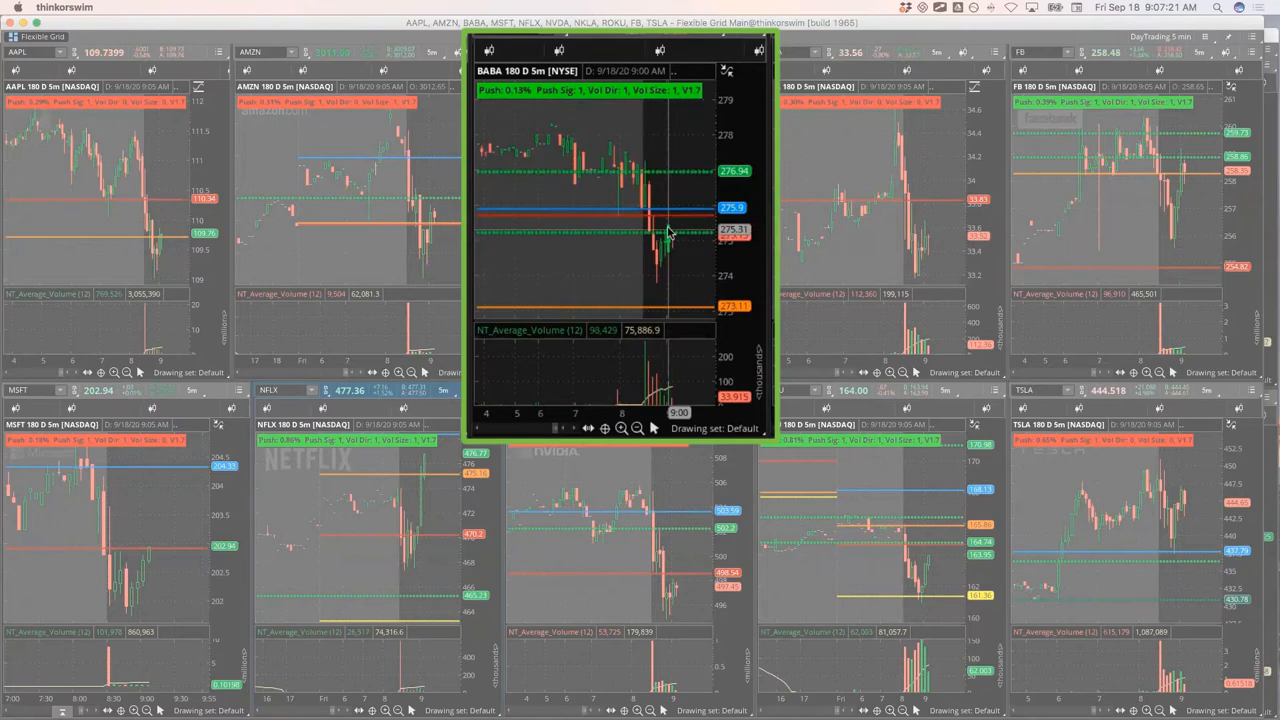
mouse_move(670, 395)
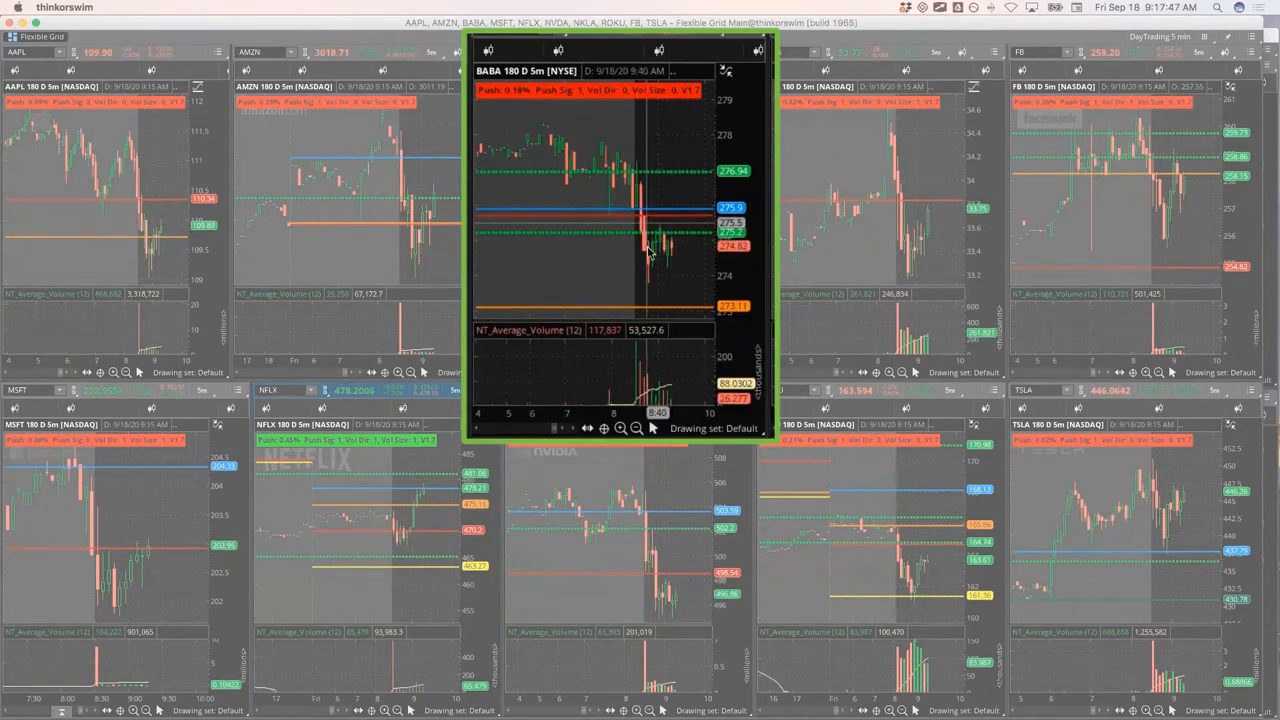
mouse_move(640, 190)
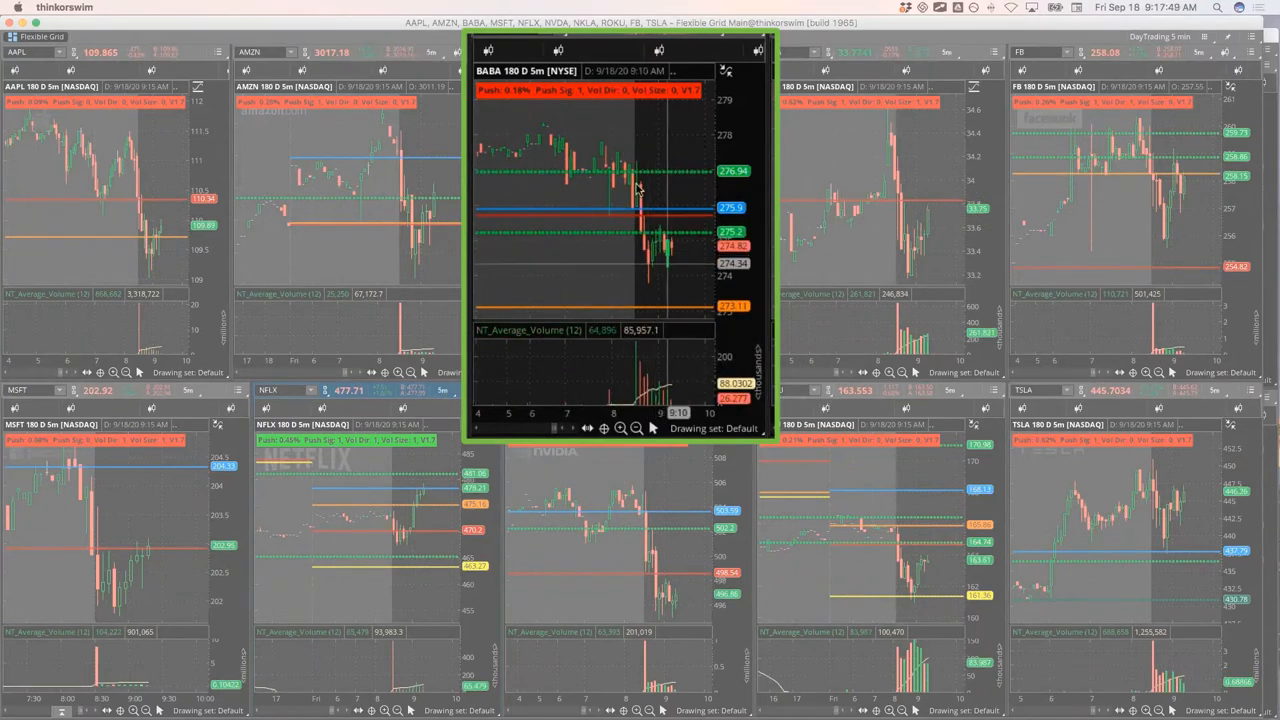
mouse_move(660, 258)
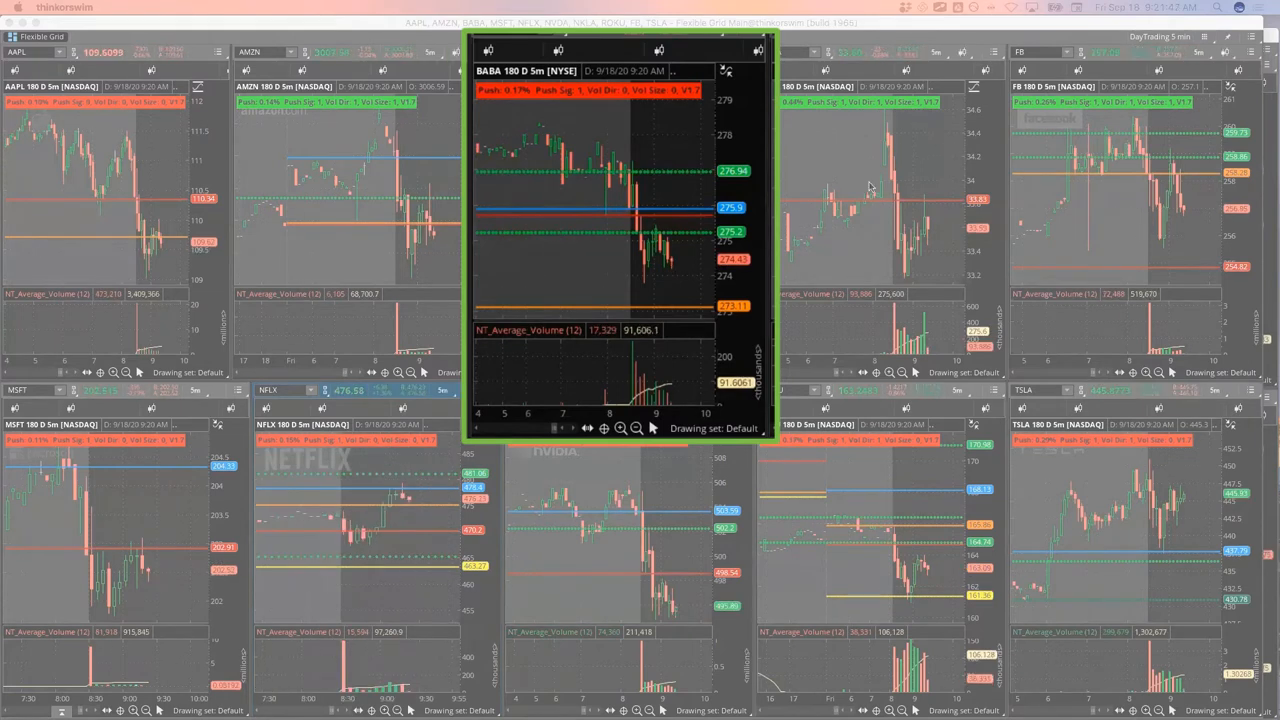
mouse_move(675, 272)
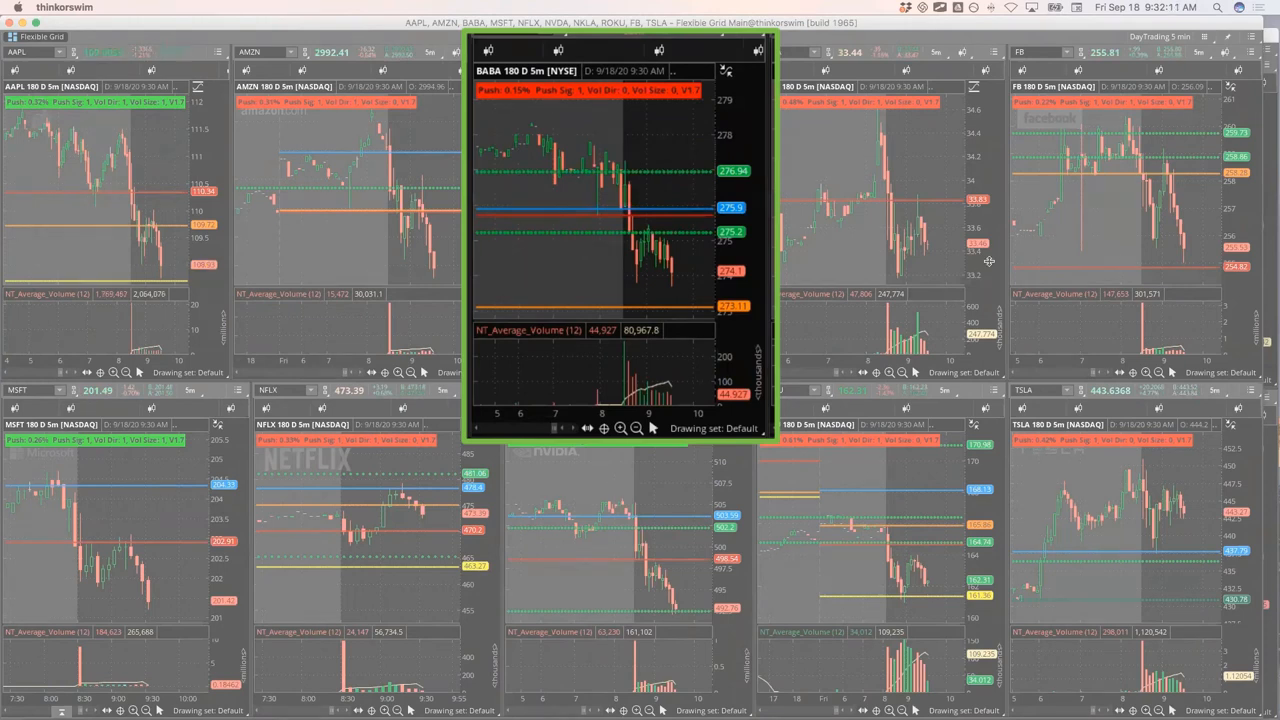
mouse_move(785, 233)
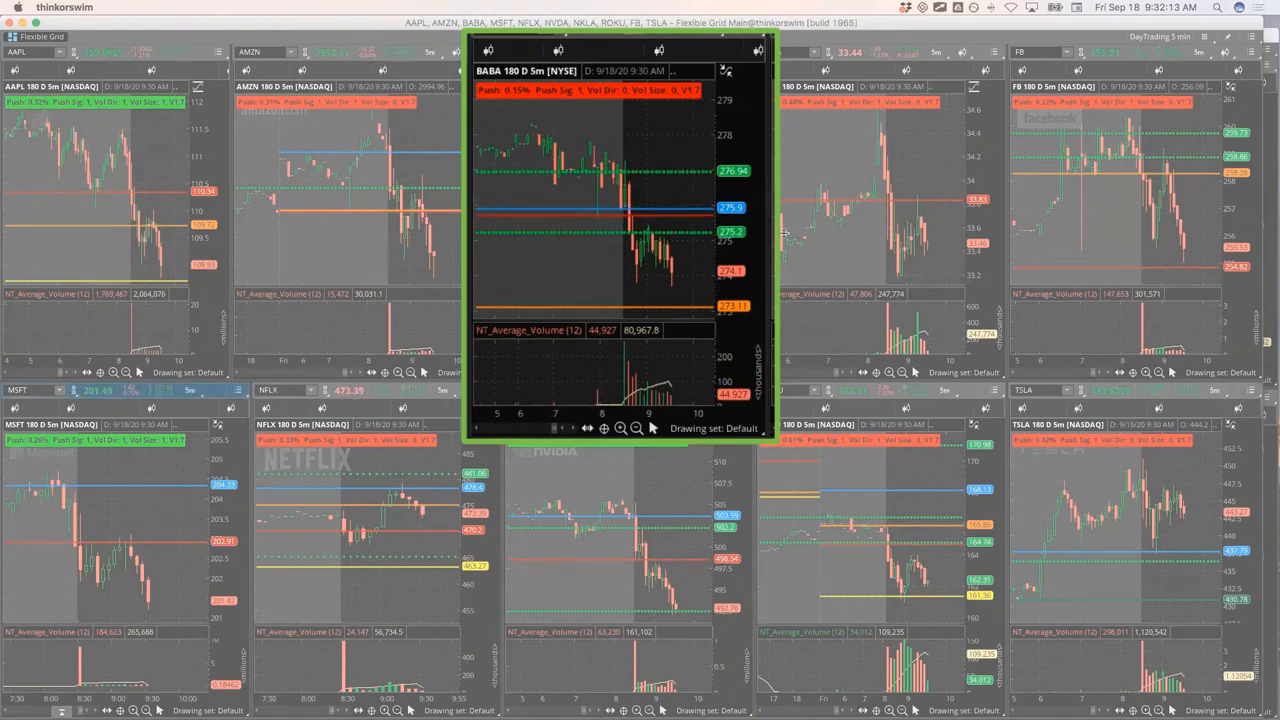
mouse_move(669, 279)
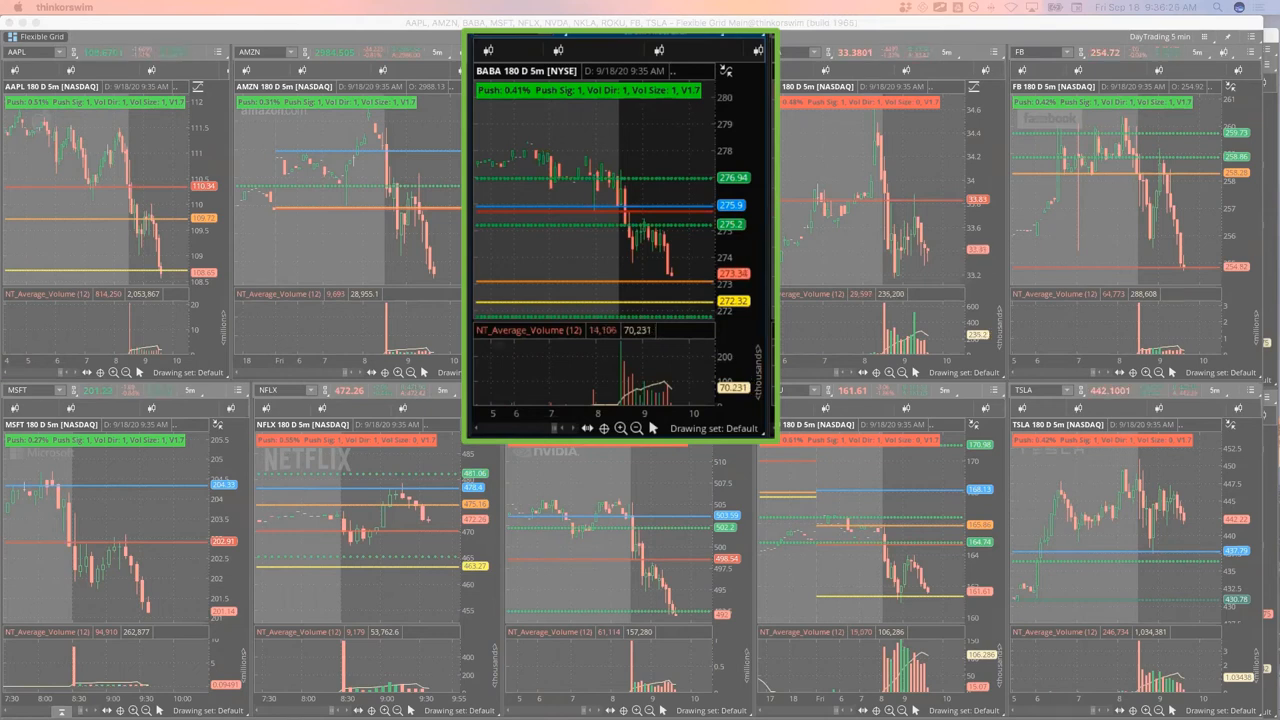
mouse_move(677, 298)
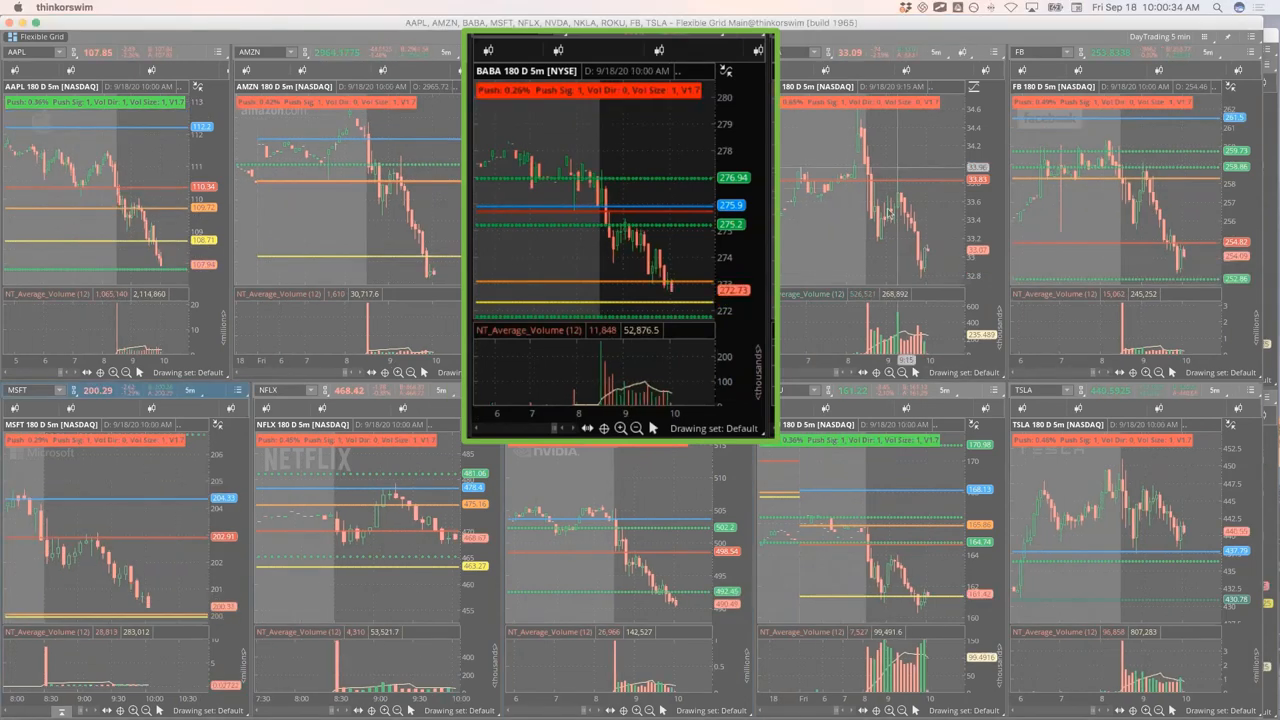
mouse_move(675, 300)
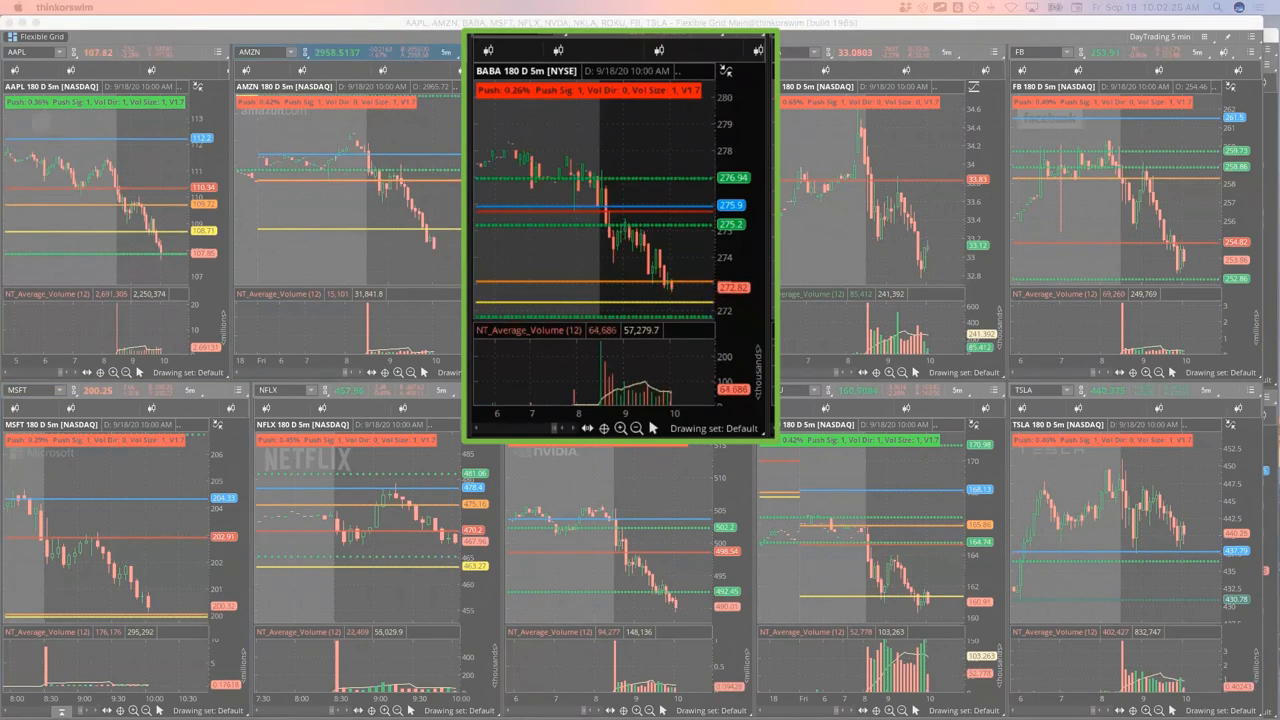
mouse_move(380, 567)
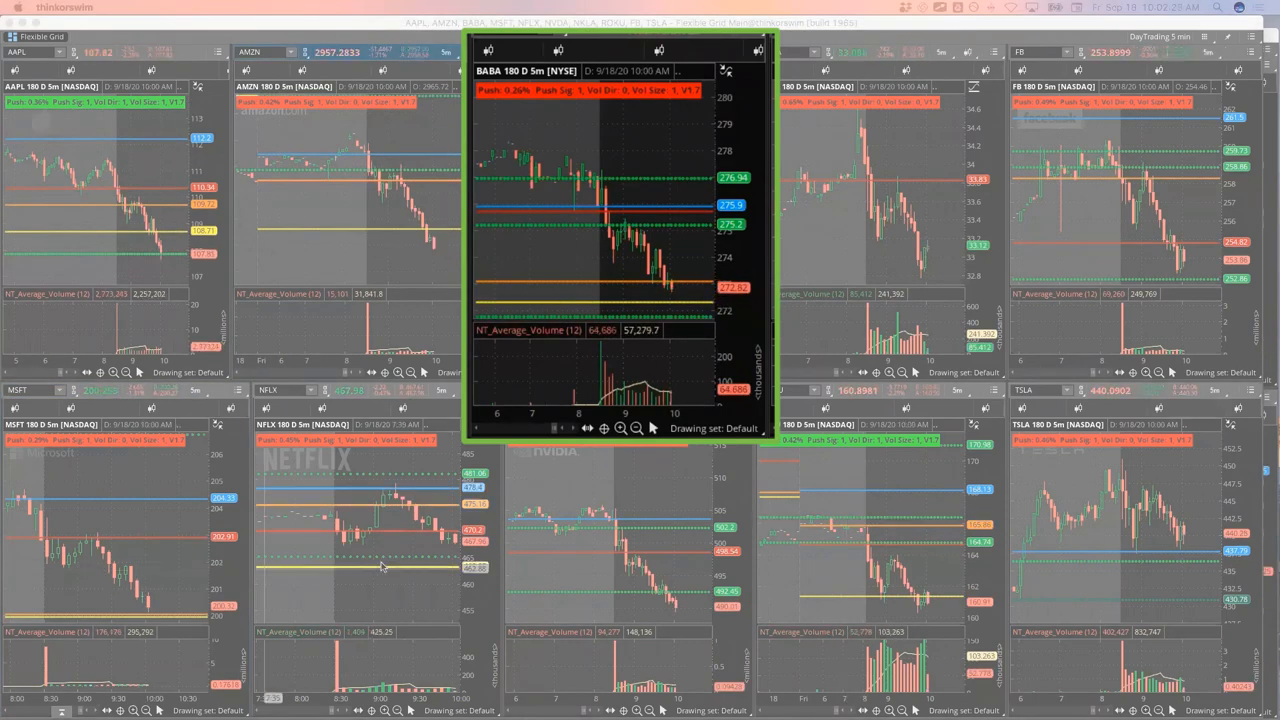